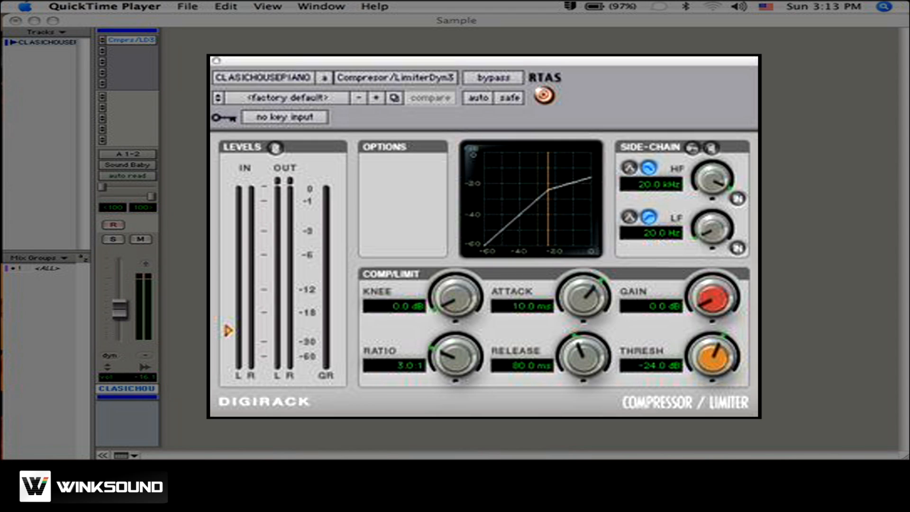
mouse_move(415, 340)
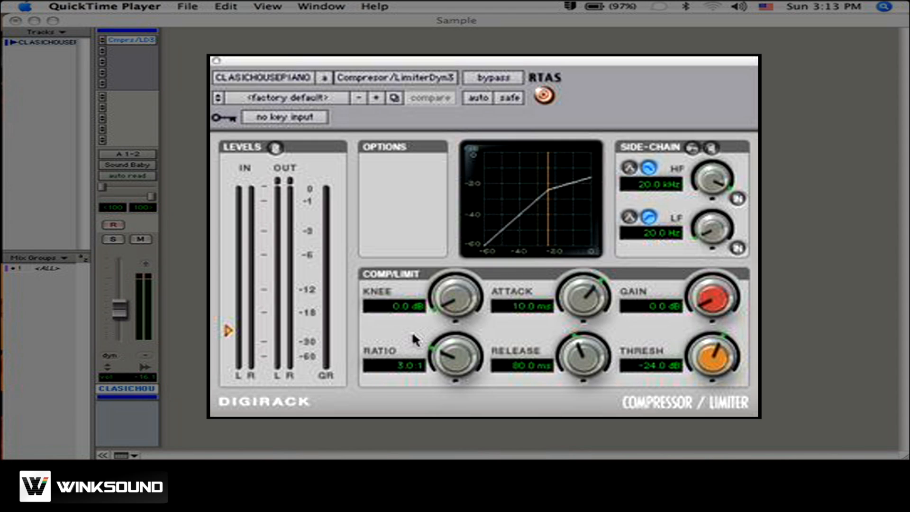
mouse_move(567, 307)
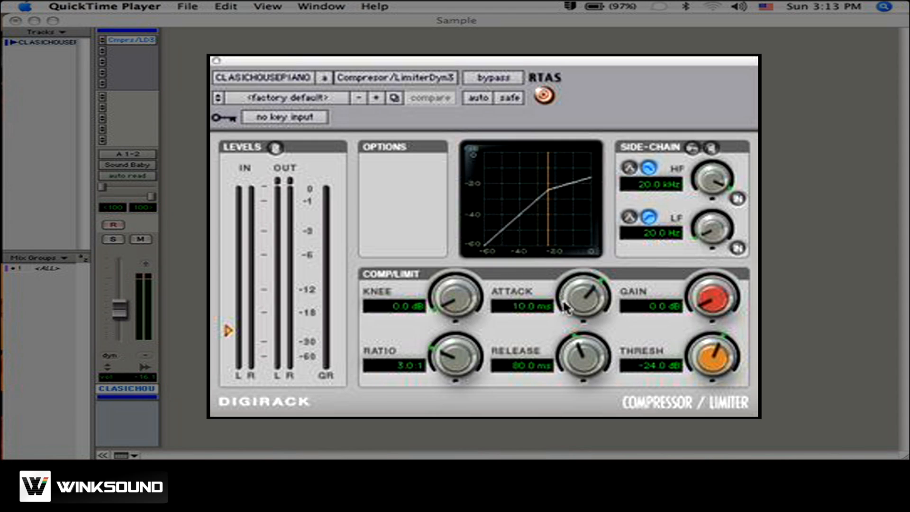
mouse_move(725, 376)
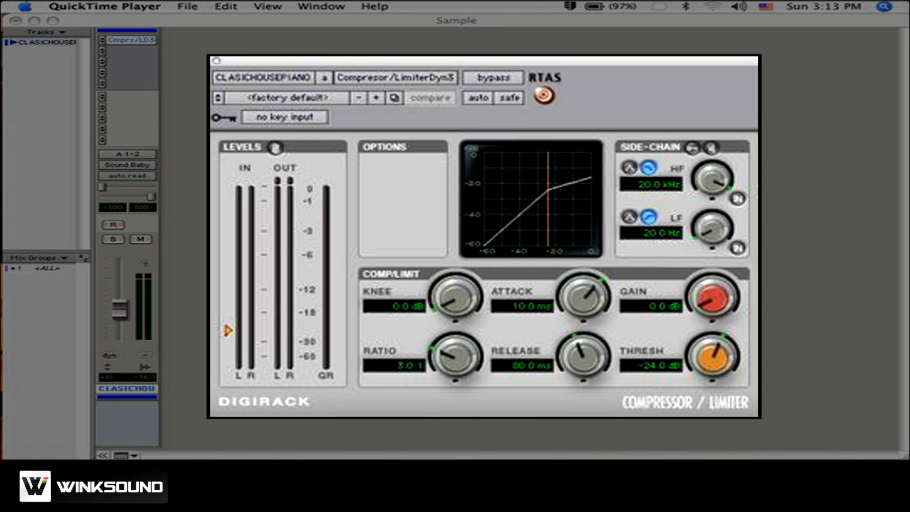
mouse_move(692, 275)
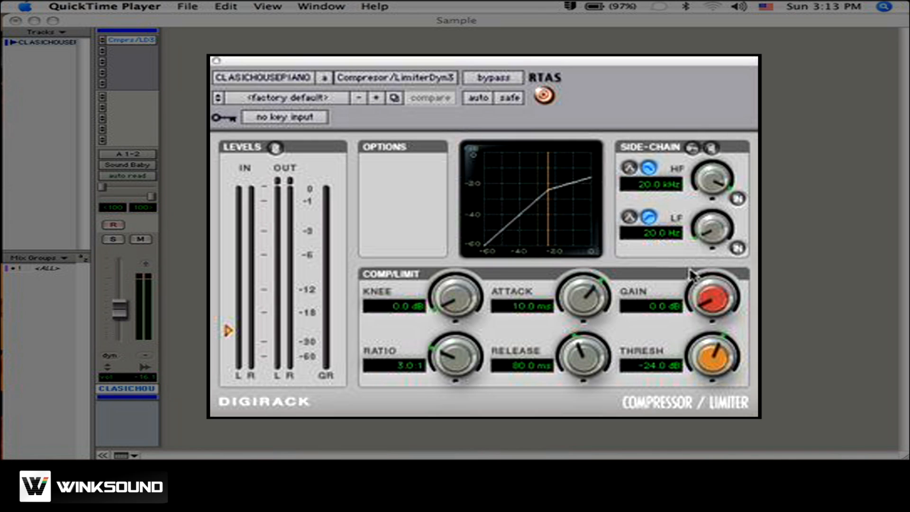
mouse_move(729, 372)
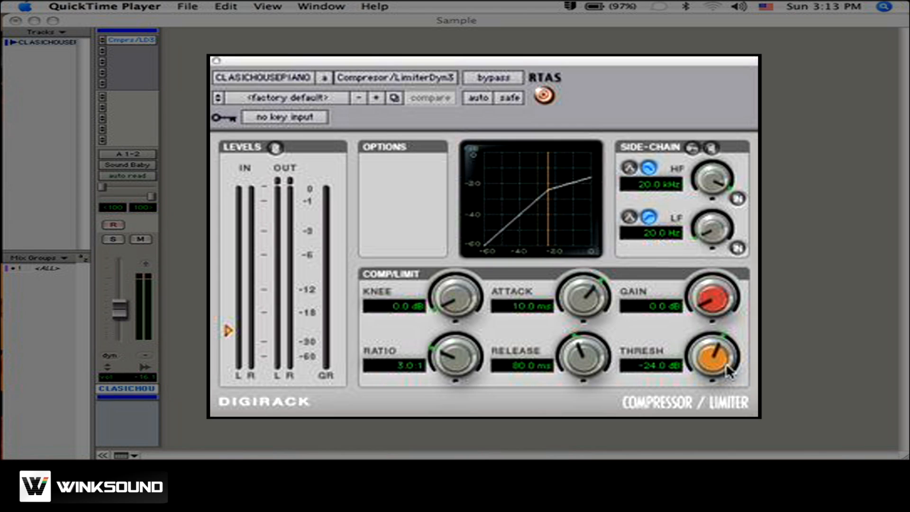
mouse_move(656, 380)
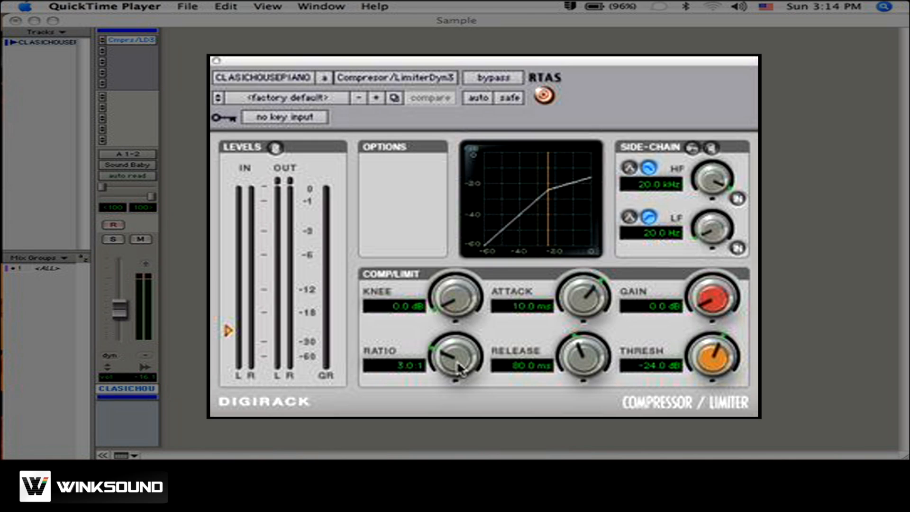
mouse_move(593, 303)
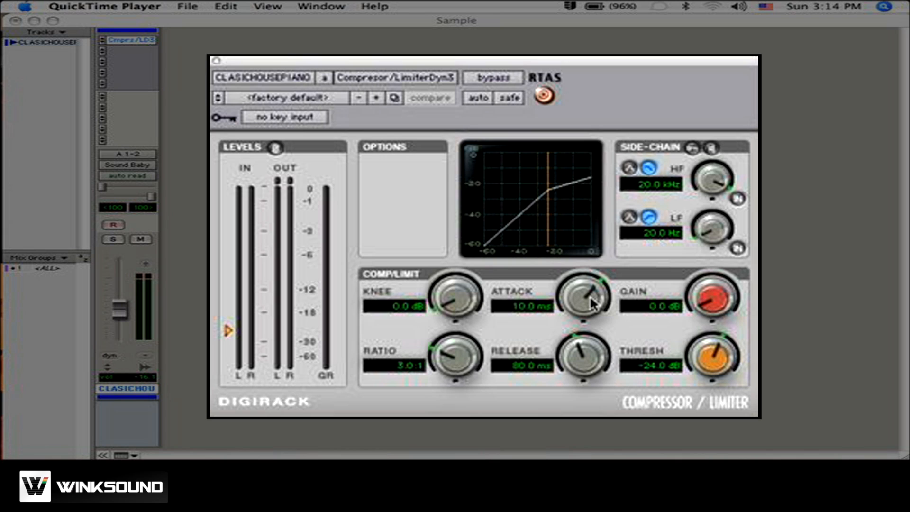
mouse_move(455, 307)
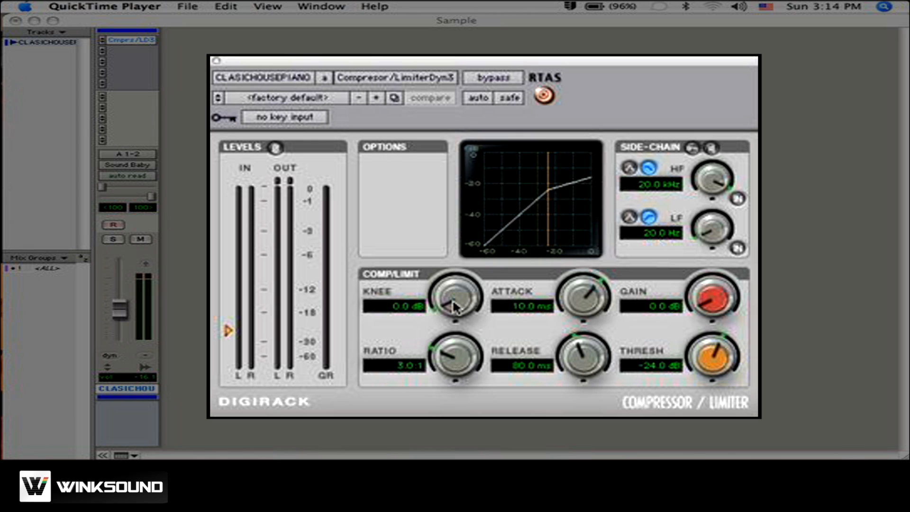
mouse_move(540, 141)
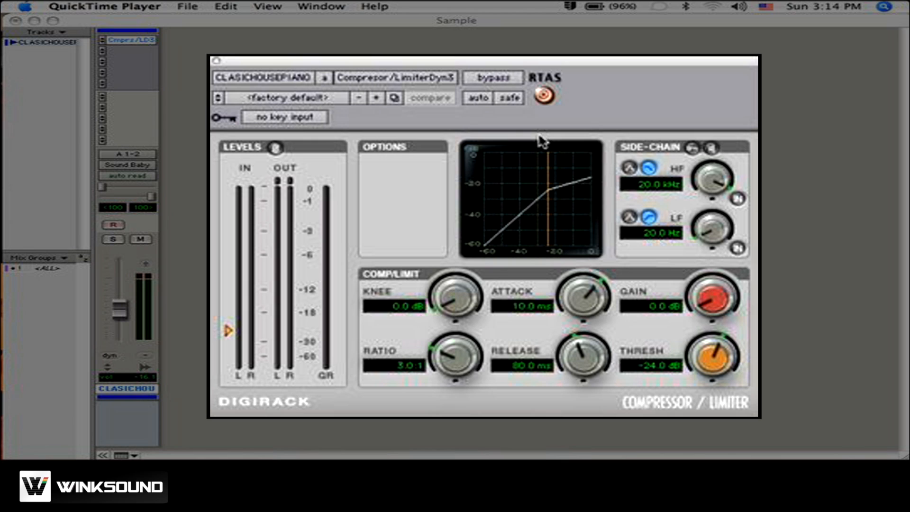
mouse_move(564, 240)
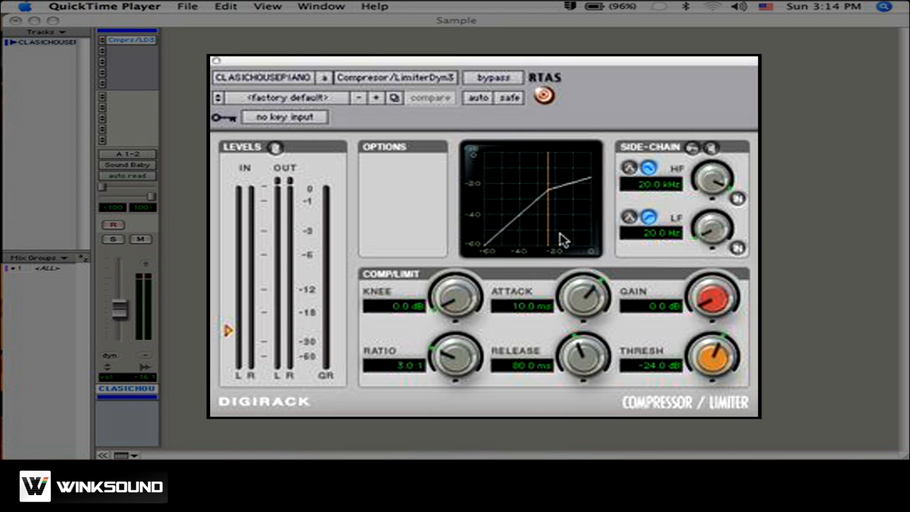
mouse_move(470, 339)
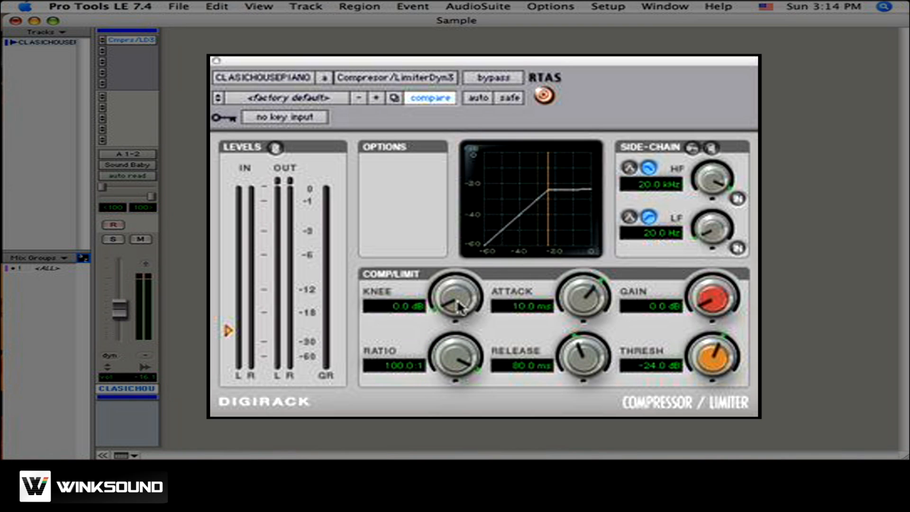
- Drag the piano compressor's Knee knob up to 30 dB
drag(458, 308, 465, 296)
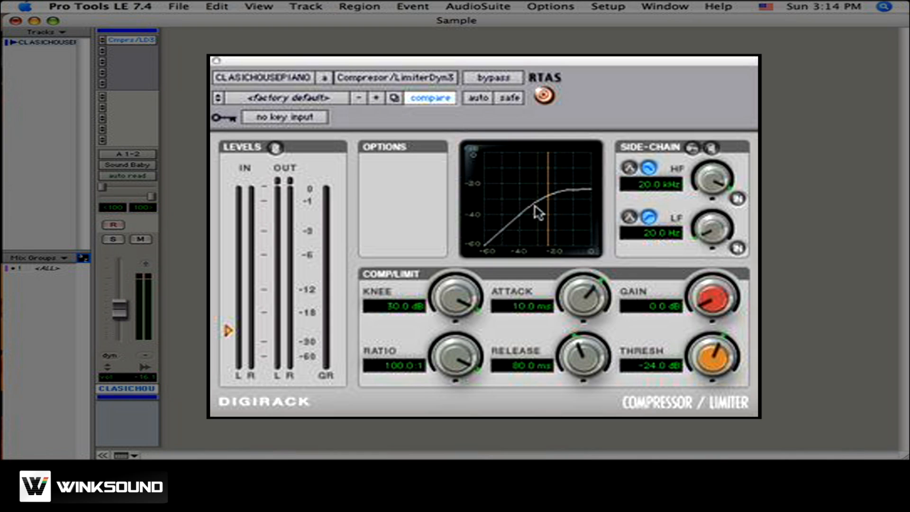
mouse_move(553, 205)
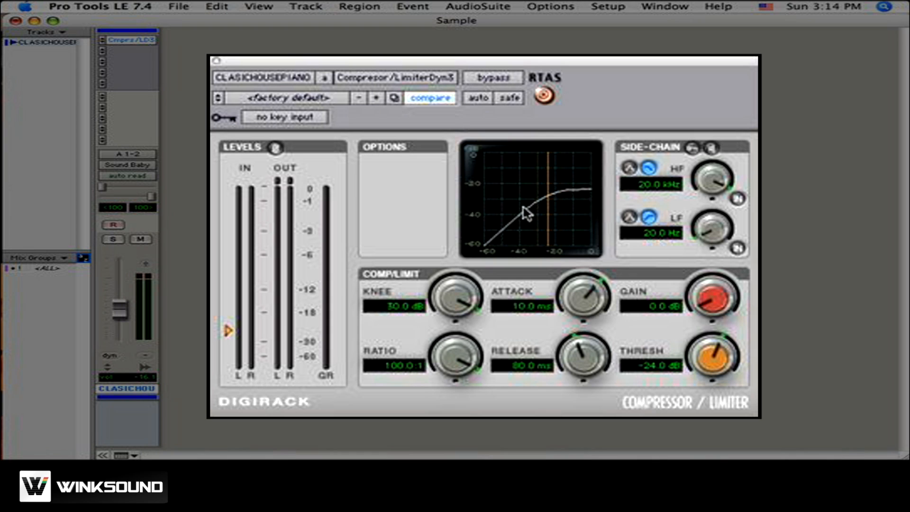
mouse_move(597, 197)
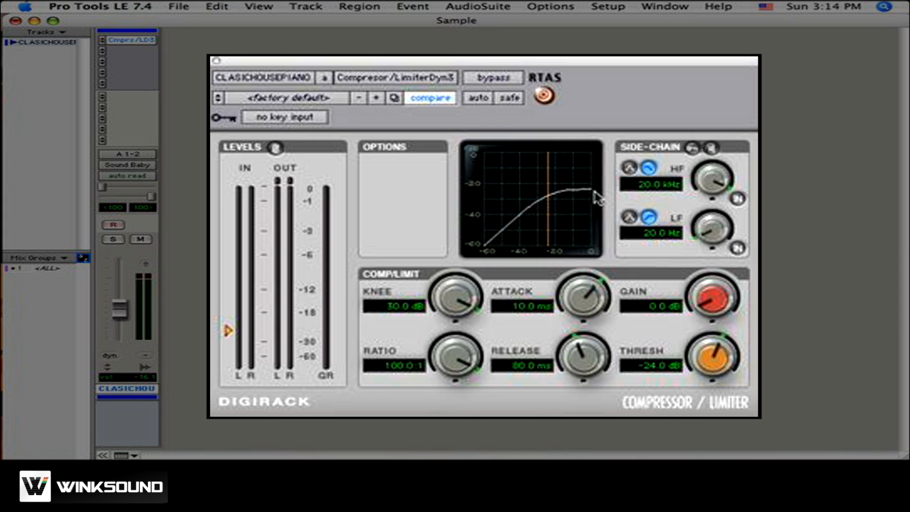
mouse_move(456, 300)
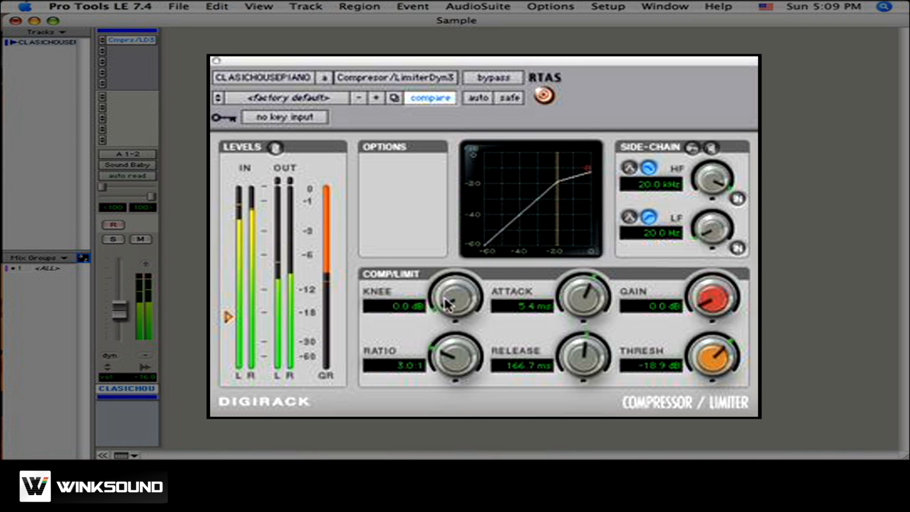
- Raise the piano compressor's knee to about 19 dB, then nudge it to 22.1 dB
drag(450, 302, 467, 276)
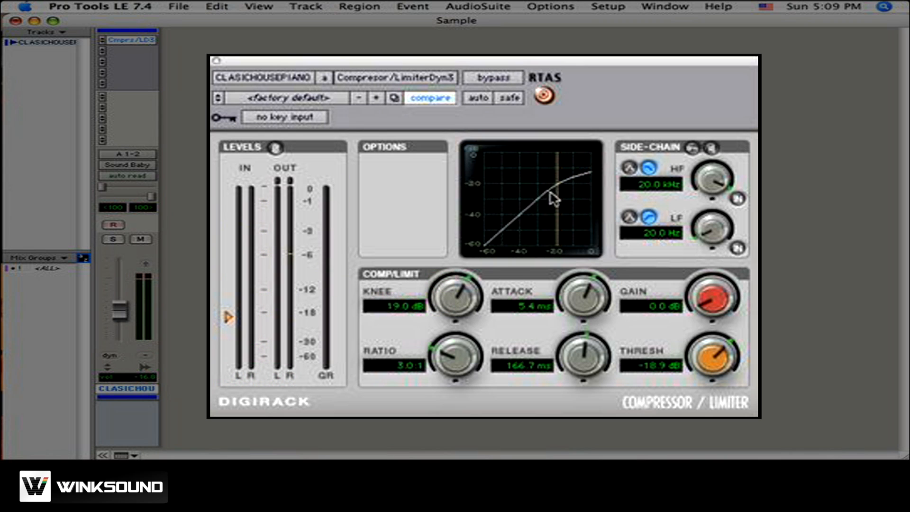
mouse_move(444, 296)
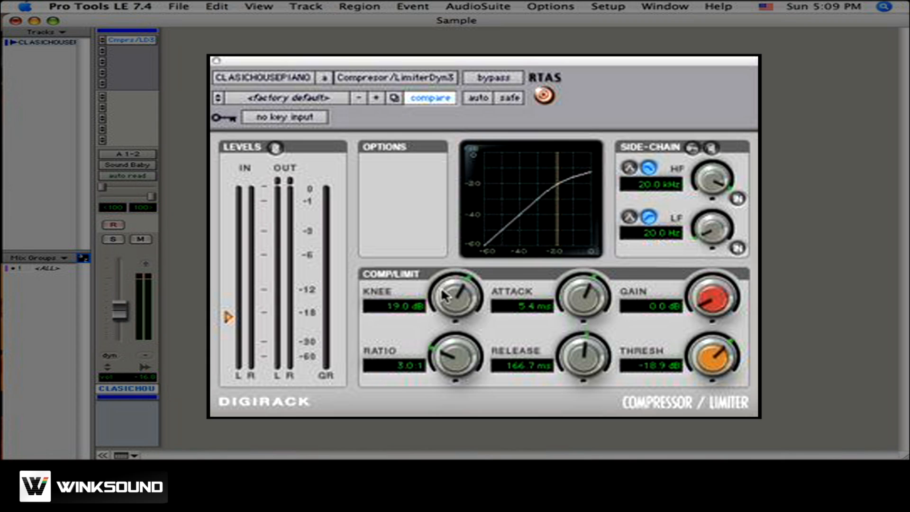
drag(456, 299, 453, 296)
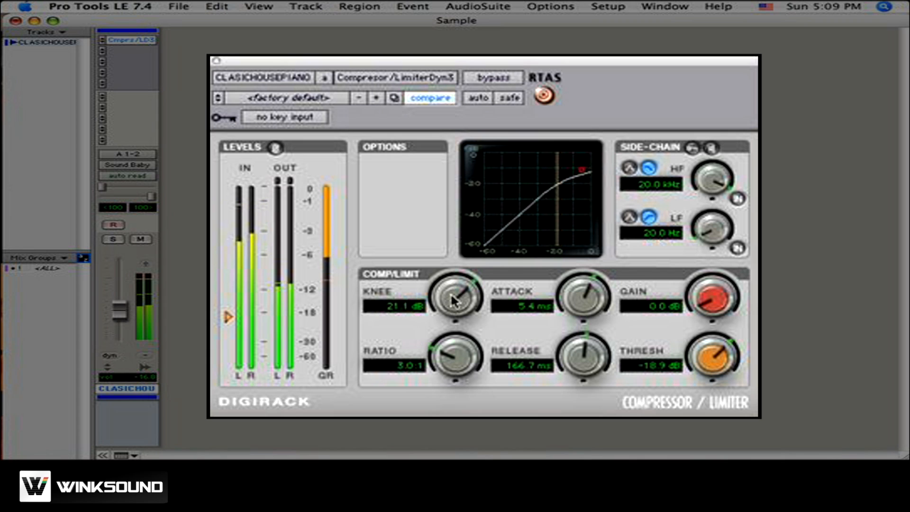
drag(455, 298, 455, 322)
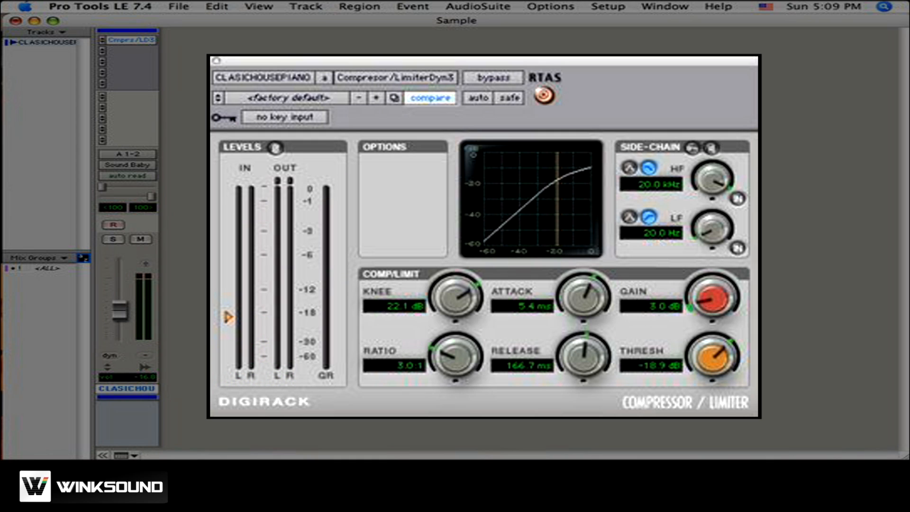
mouse_move(583, 331)
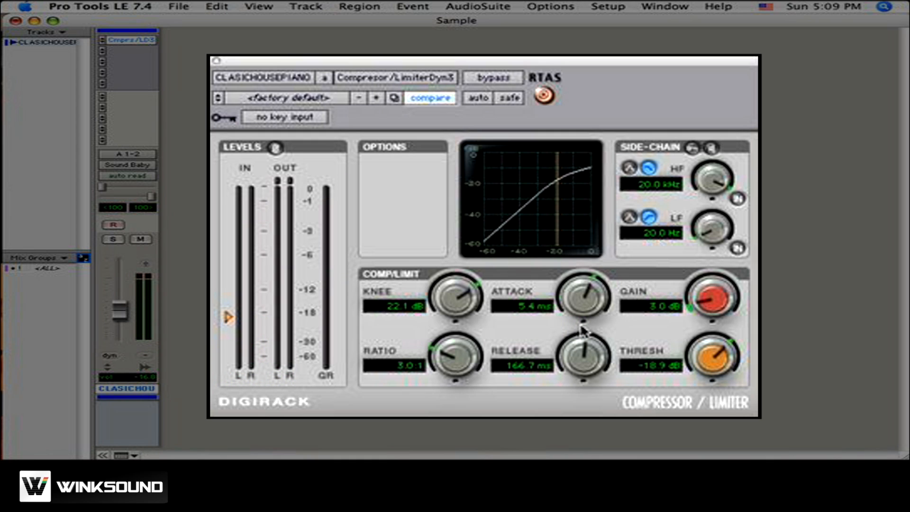